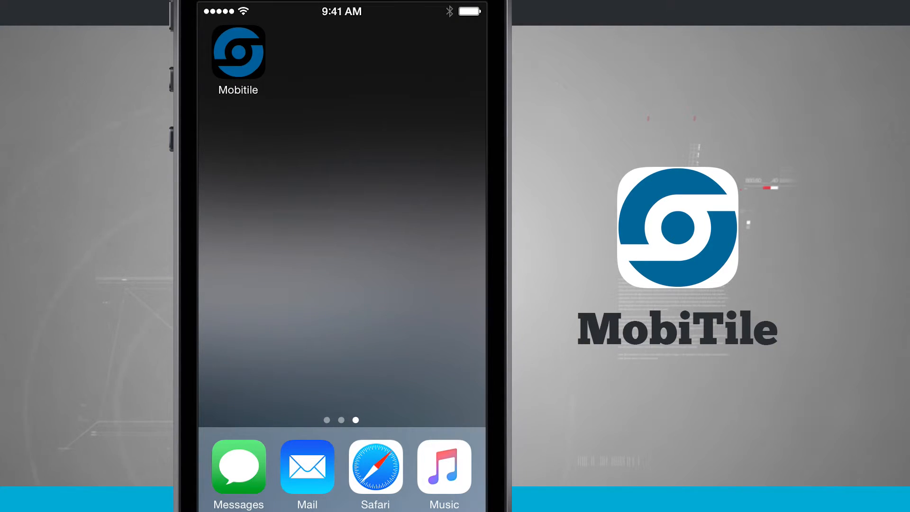
Launch MobiTile from its home screen icon
left_click(238, 51)
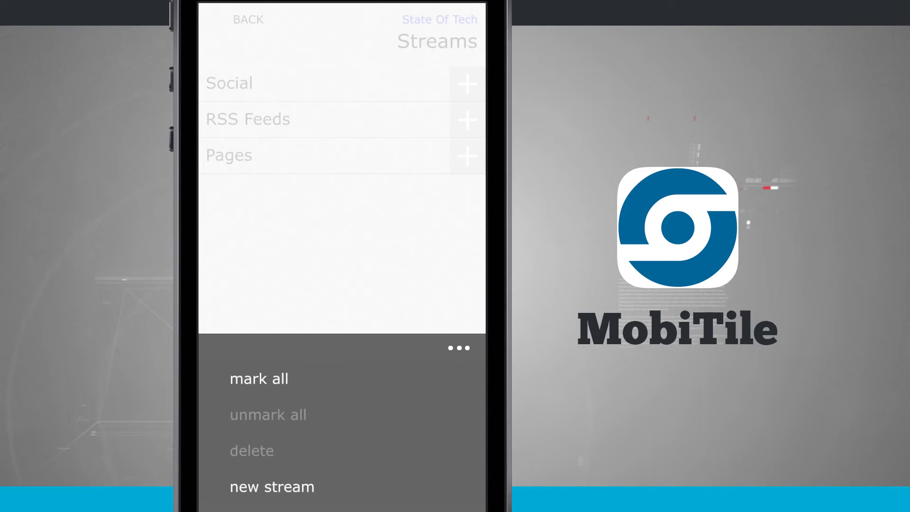
Start a new stream named 'Test' with Social Accounts, Facebook Pages and RSS sources
left_click(272, 487)
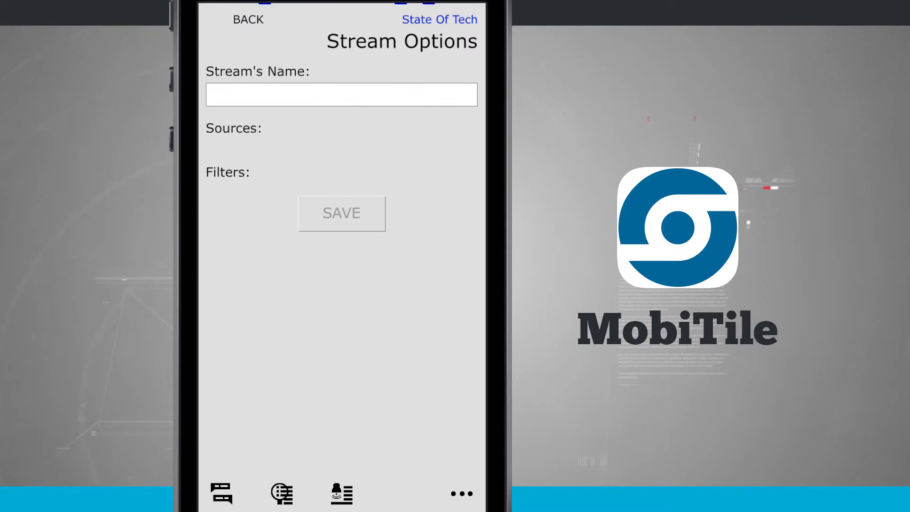
left_click(341, 93)
type("Te")
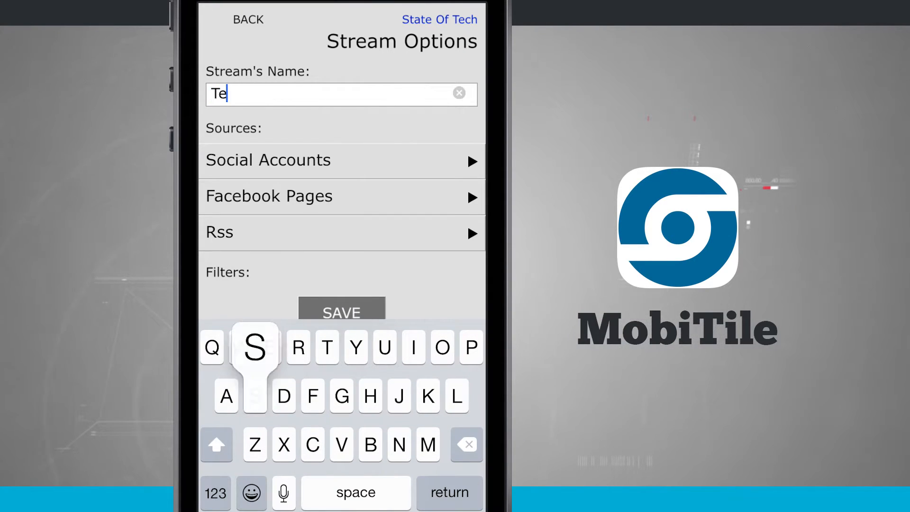
type("st")
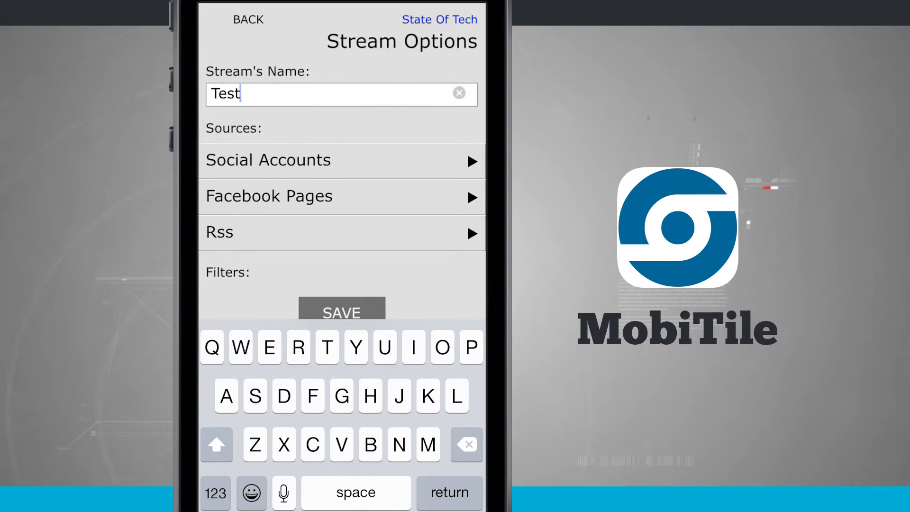
left_click(342, 161)
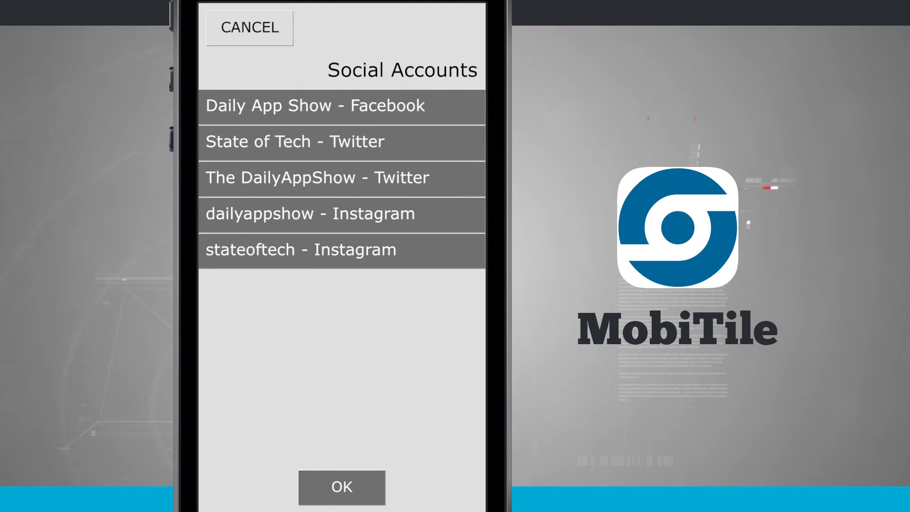
left_click(317, 106)
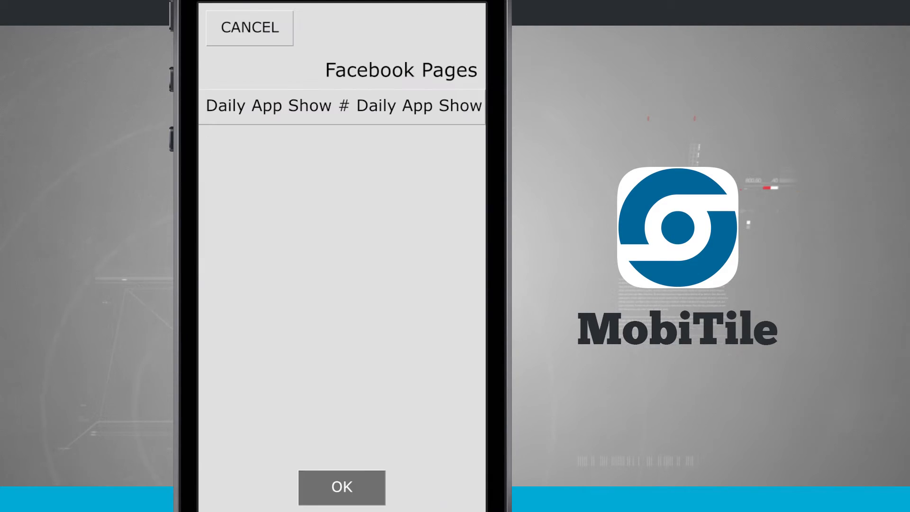
left_click(341, 487)
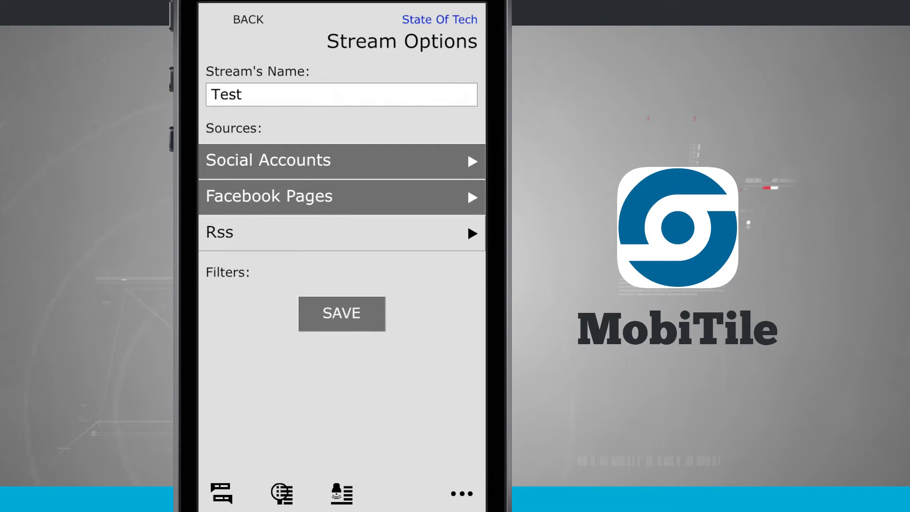
left_click(341, 232)
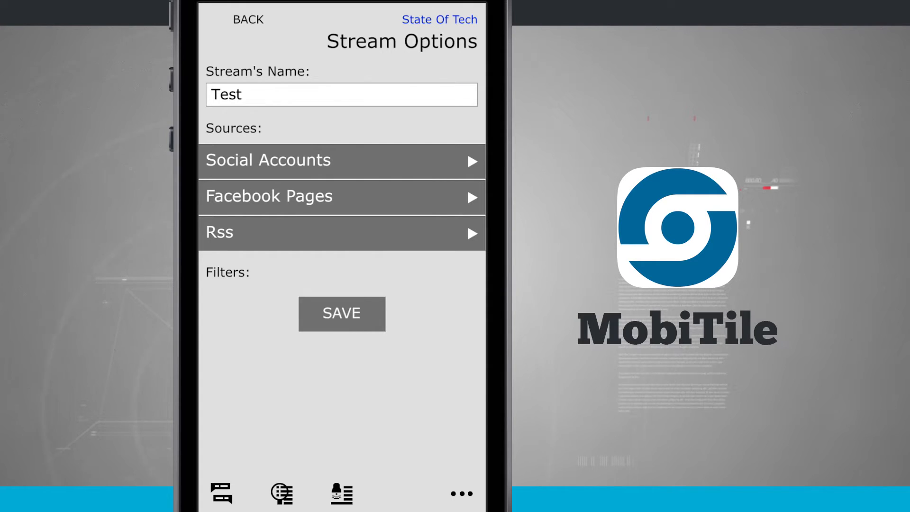
Save the Test stream and add it to the current device profile
left_click(461, 494)
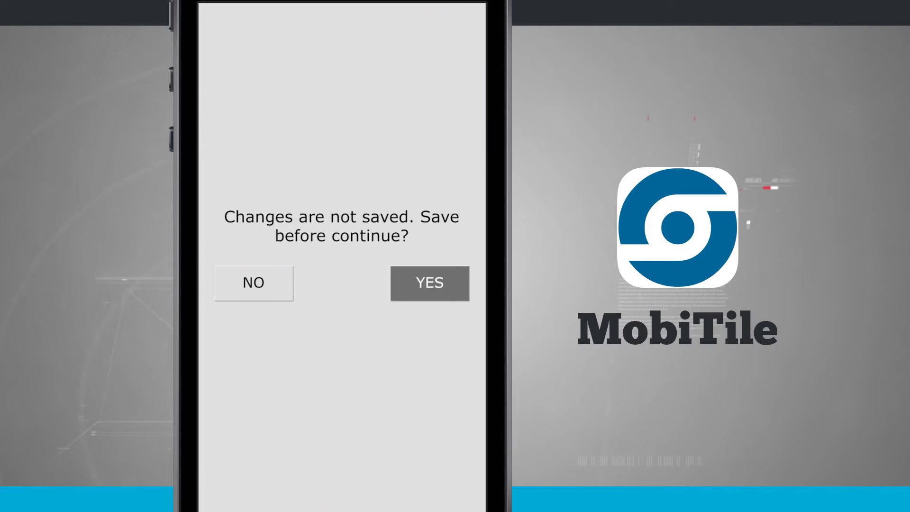
left_click(428, 284)
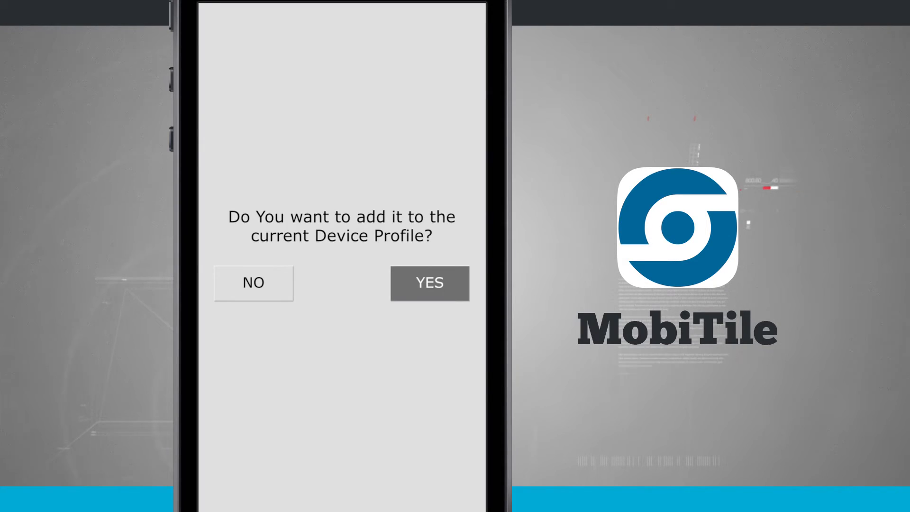
left_click(430, 284)
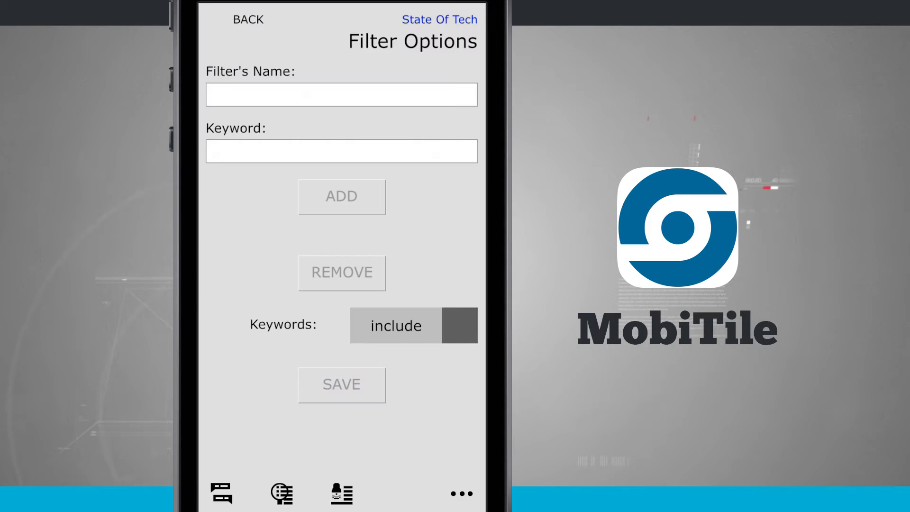
Create a 'Test' filter excluding keyword 'Iphone', apply it, and save the stream
left_click(342, 94)
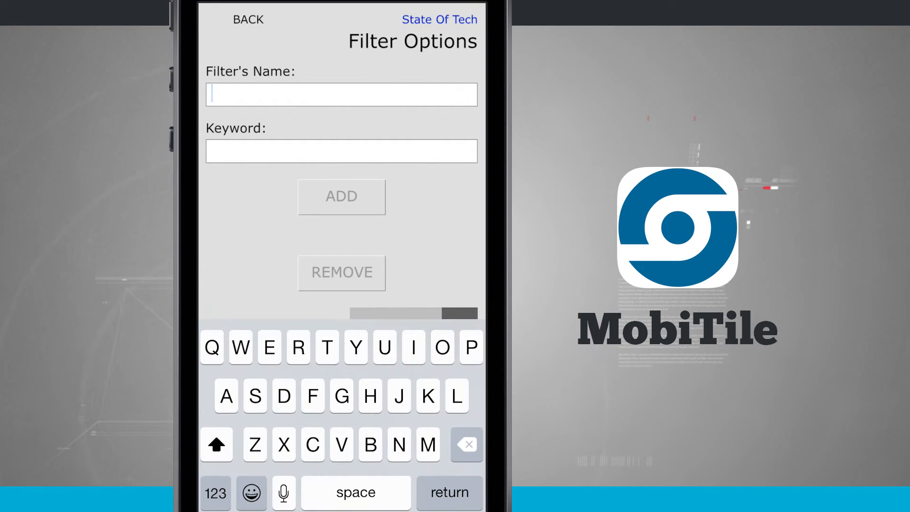
type("Test")
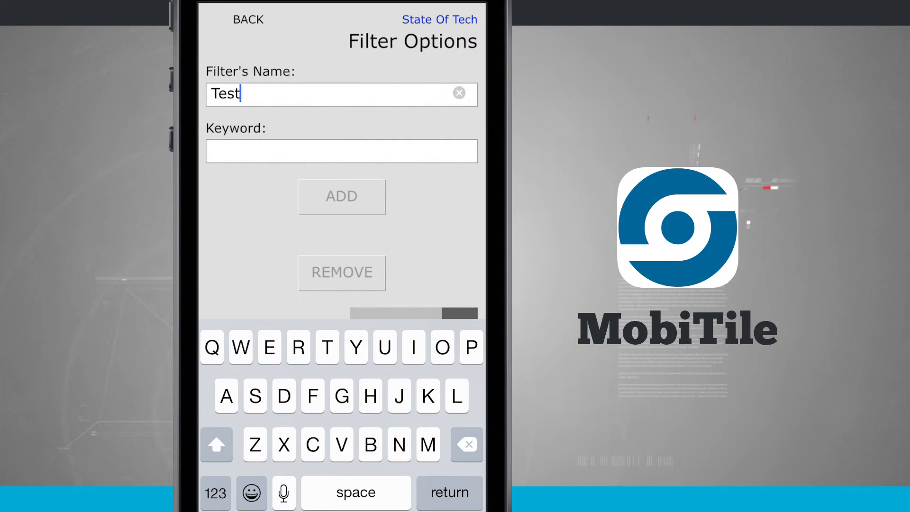
left_click(341, 150)
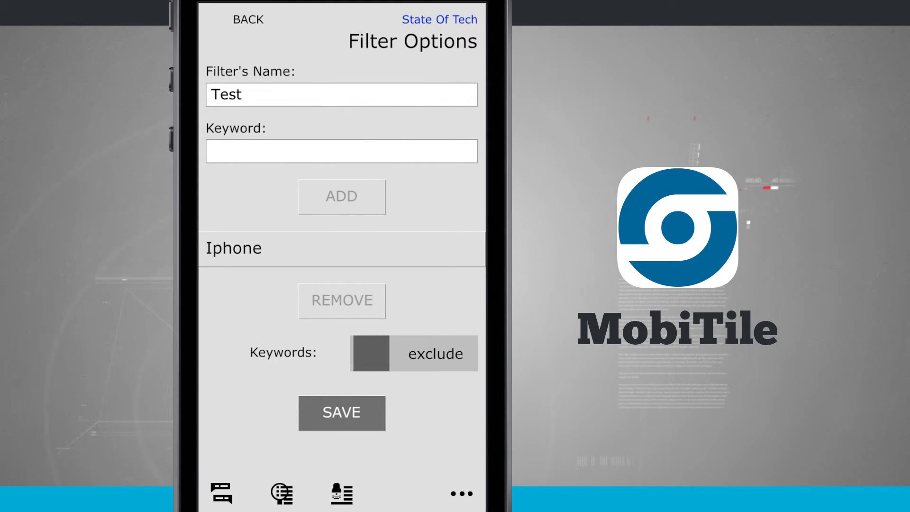
left_click(370, 354)
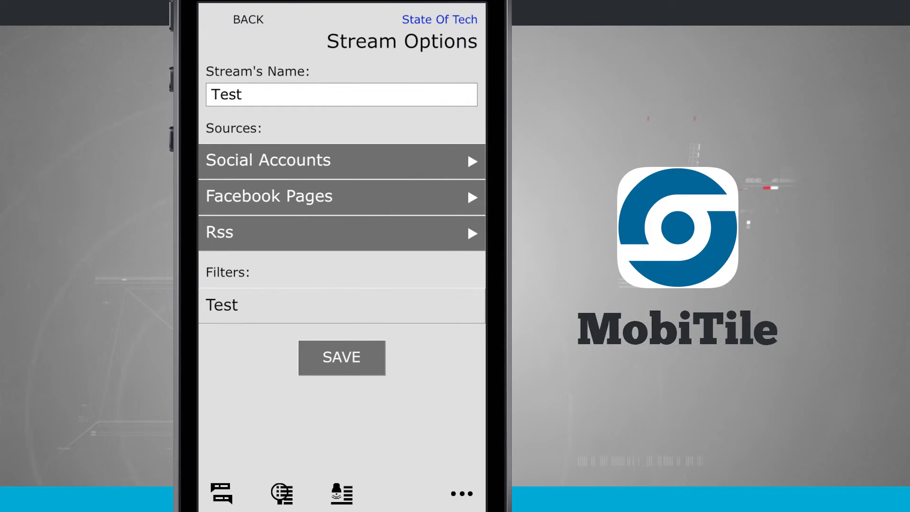
left_click(341, 305)
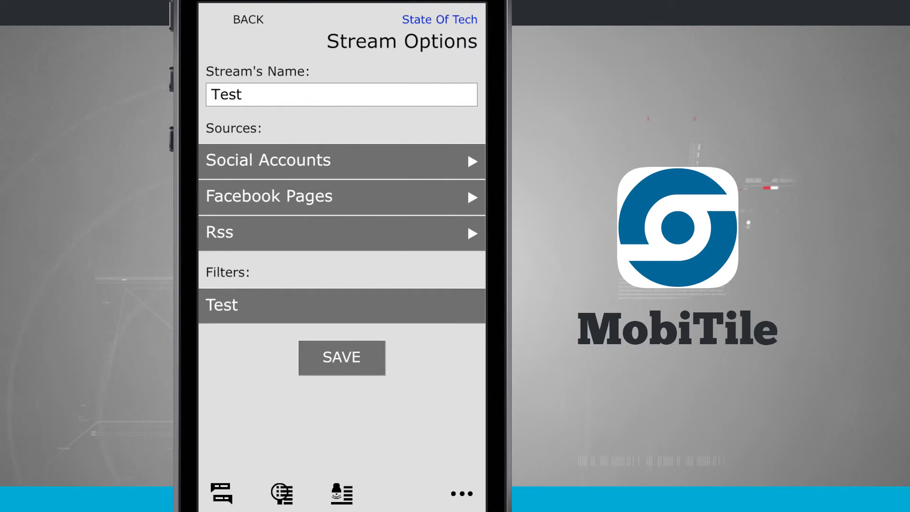
left_click(248, 20)
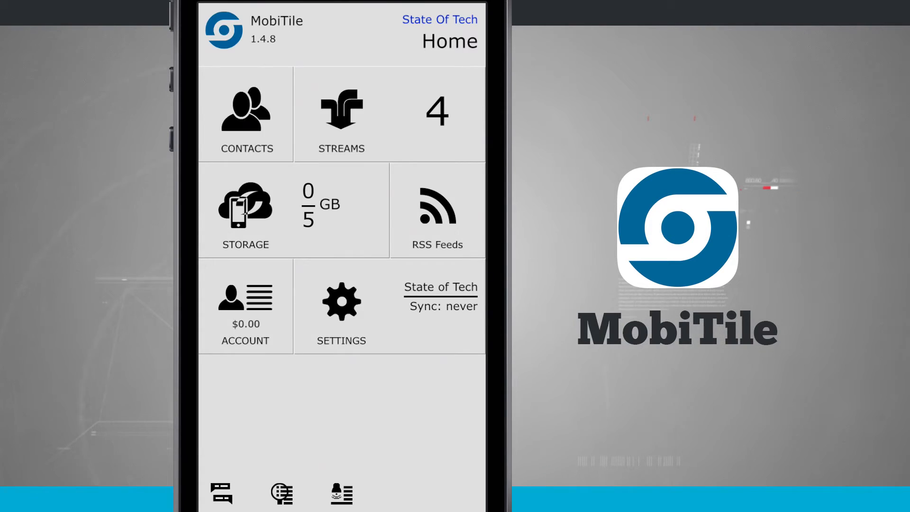
left_click(245, 307)
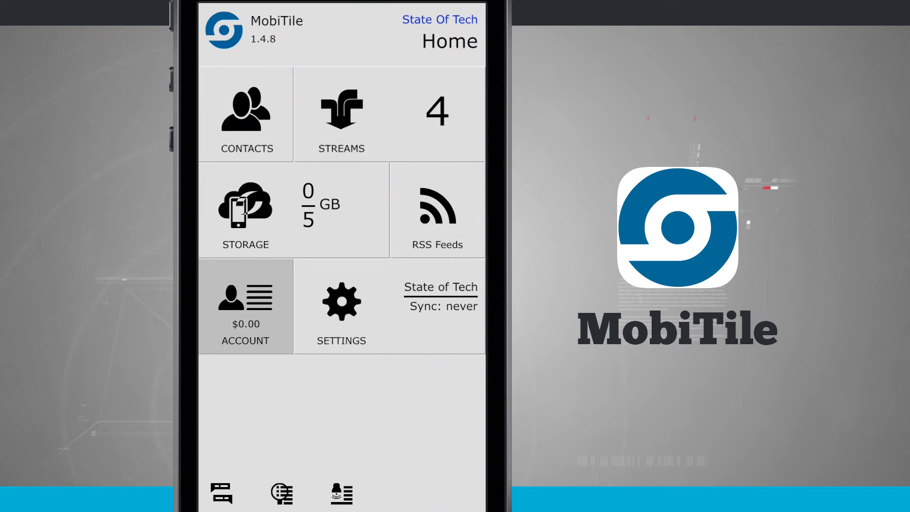
left_click(246, 307)
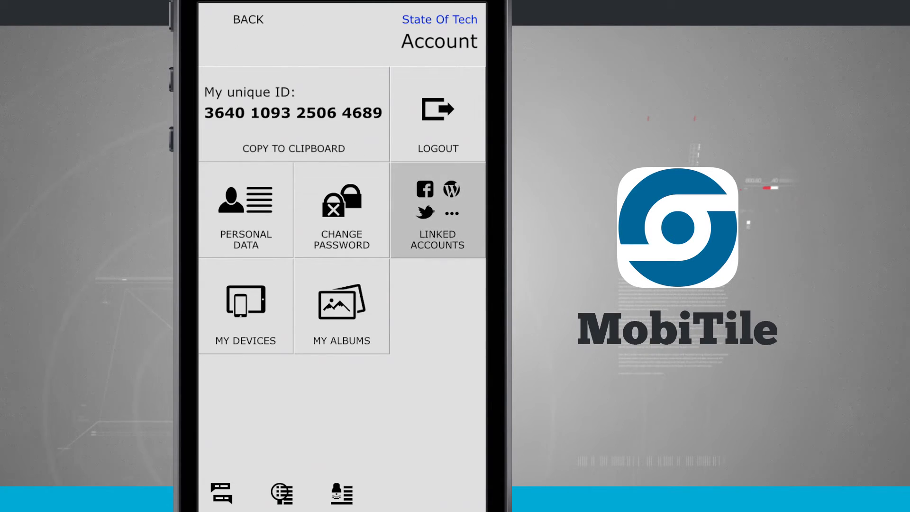
left_click(438, 210)
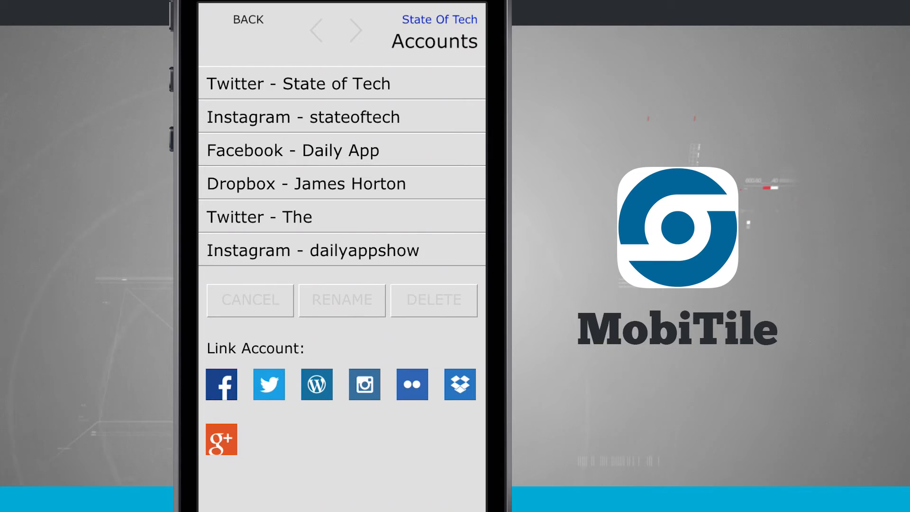
left_click(269, 384)
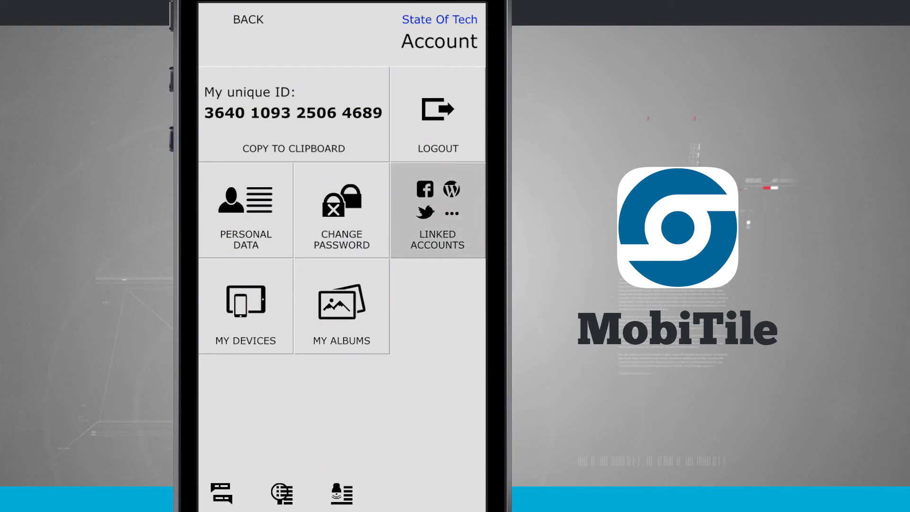
left_click(437, 212)
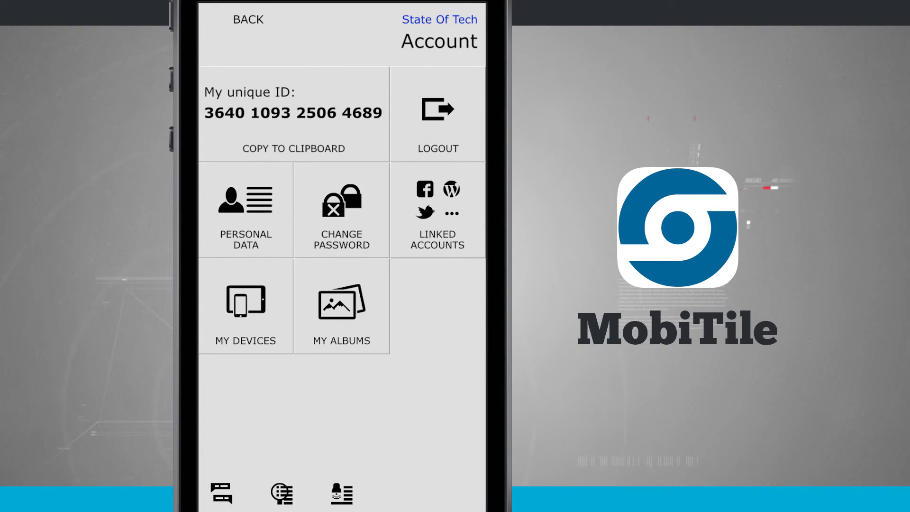
left_click(246, 307)
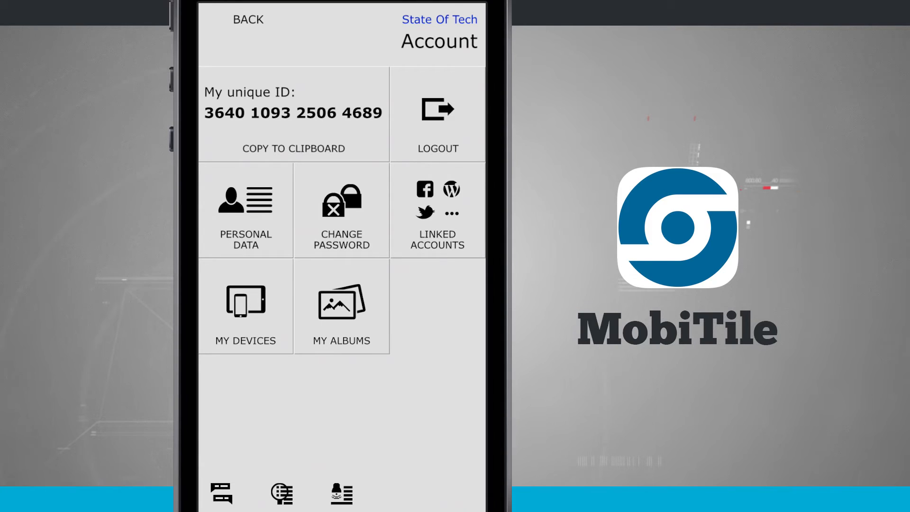
left_click(247, 19)
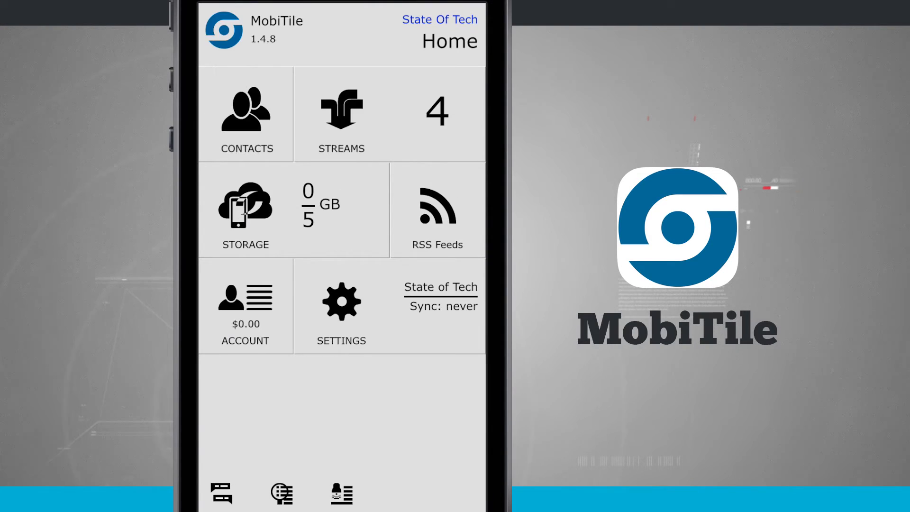
Open Settings, exit the setup wizard, and view the RSS Feeds list
left_click(342, 307)
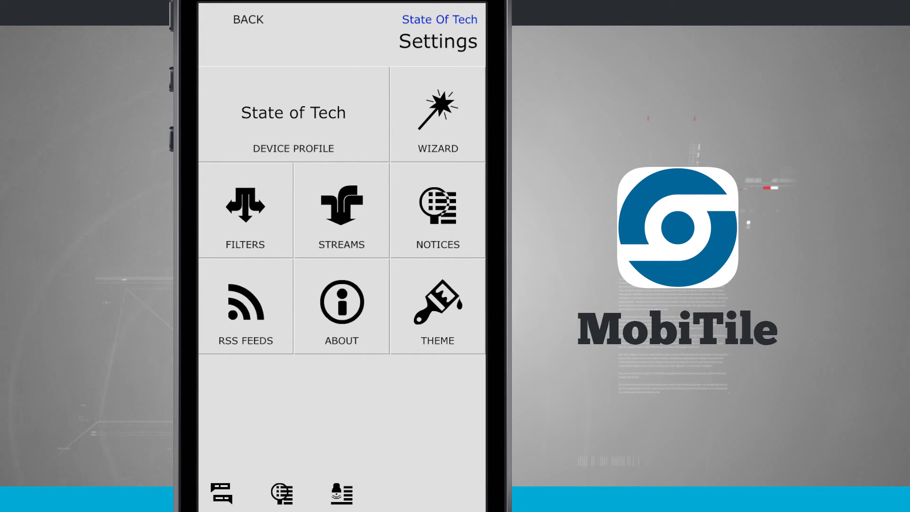
left_click(438, 114)
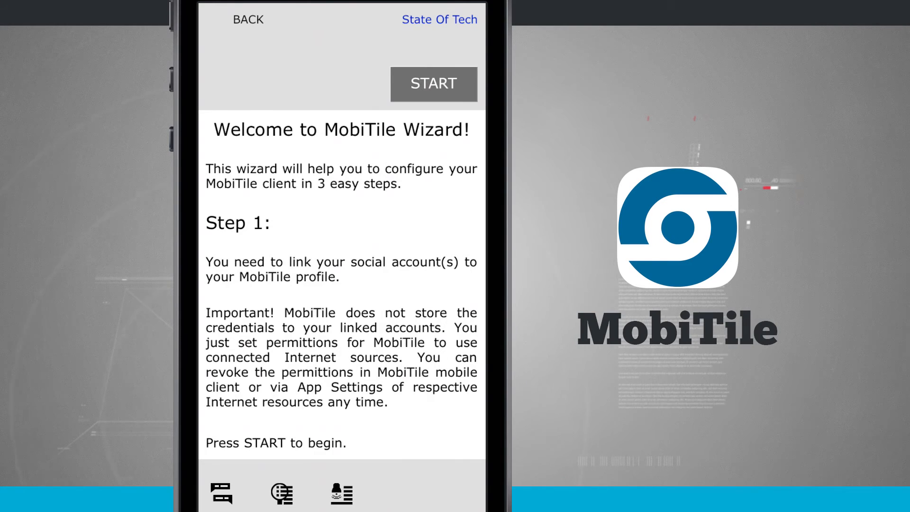
left_click(248, 19)
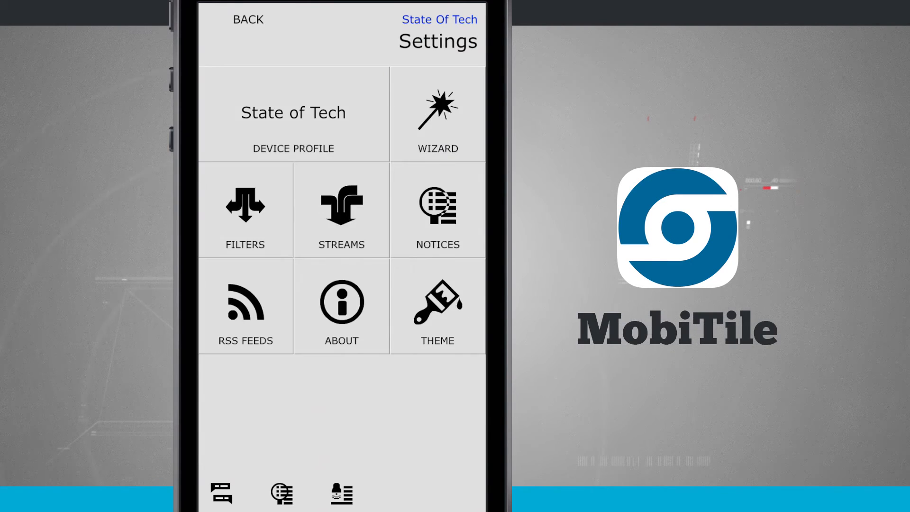
left_click(244, 305)
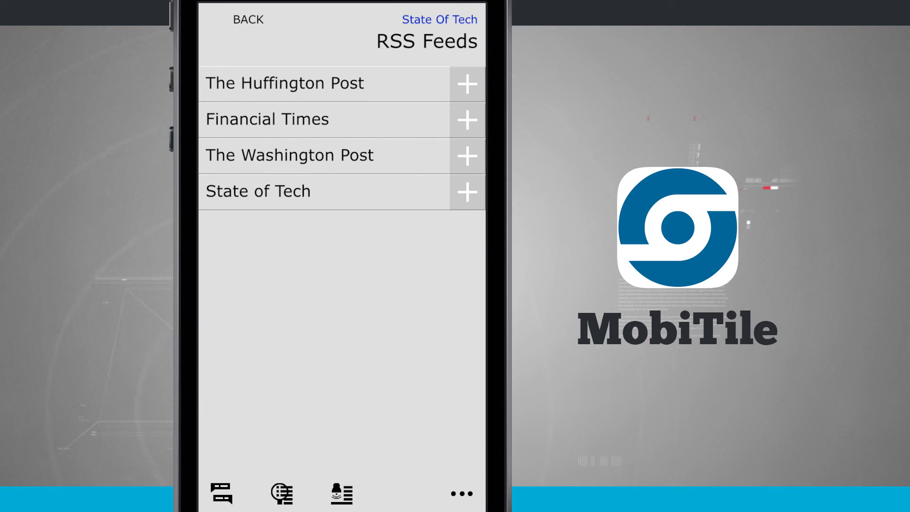
View the empty new-feed form without saving, then return to Home
left_click(461, 493)
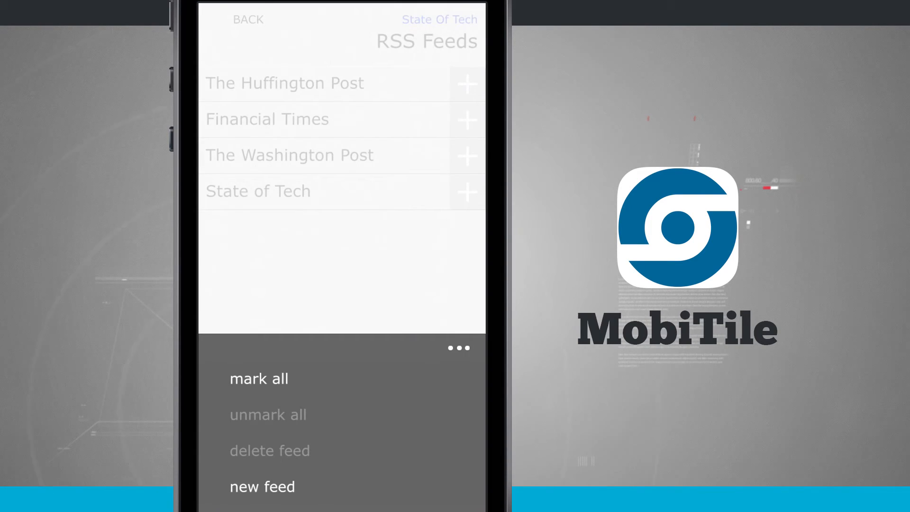
left_click(262, 487)
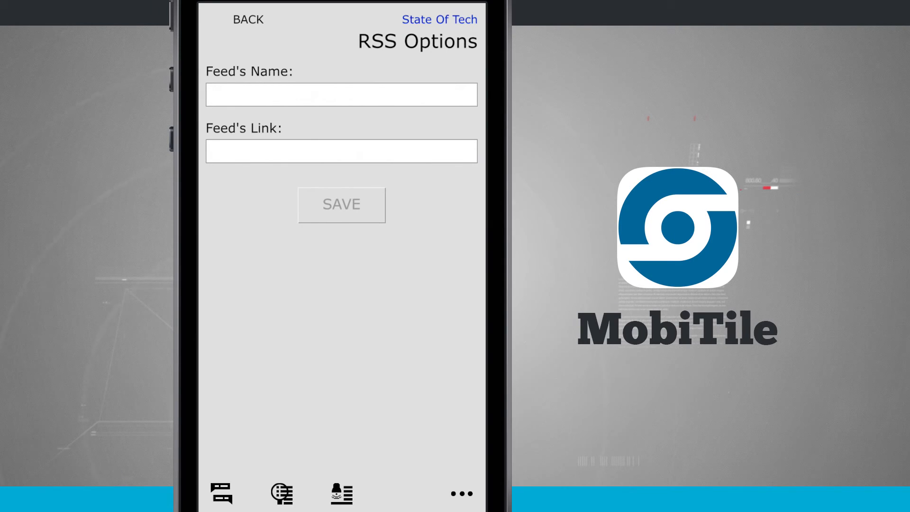
left_click(247, 19)
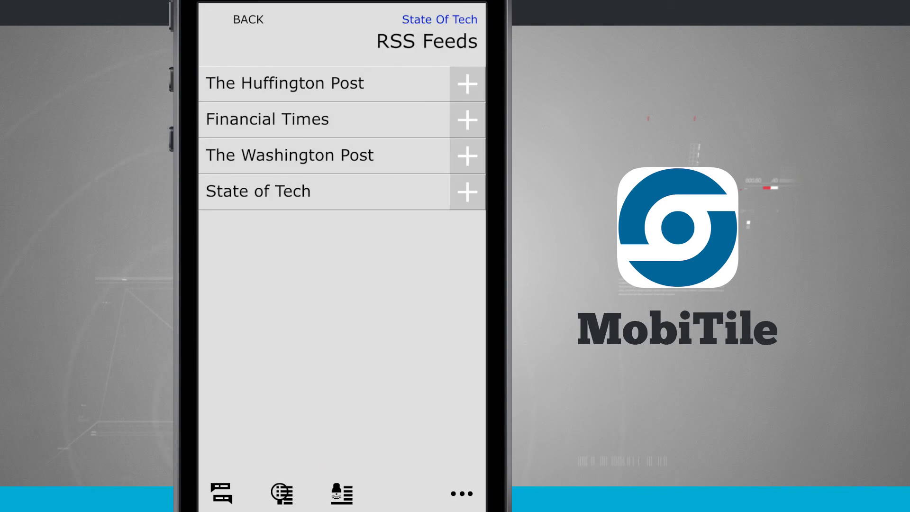
left_click(247, 19)
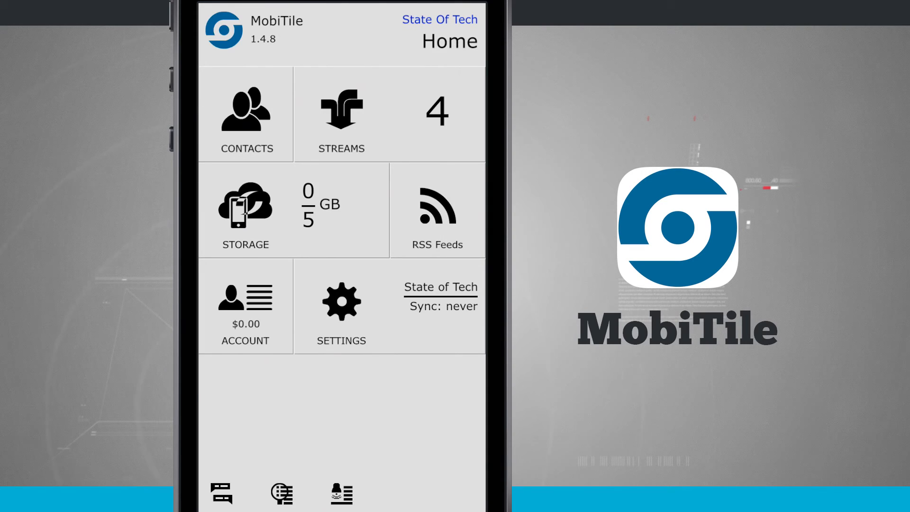
left_click(341, 114)
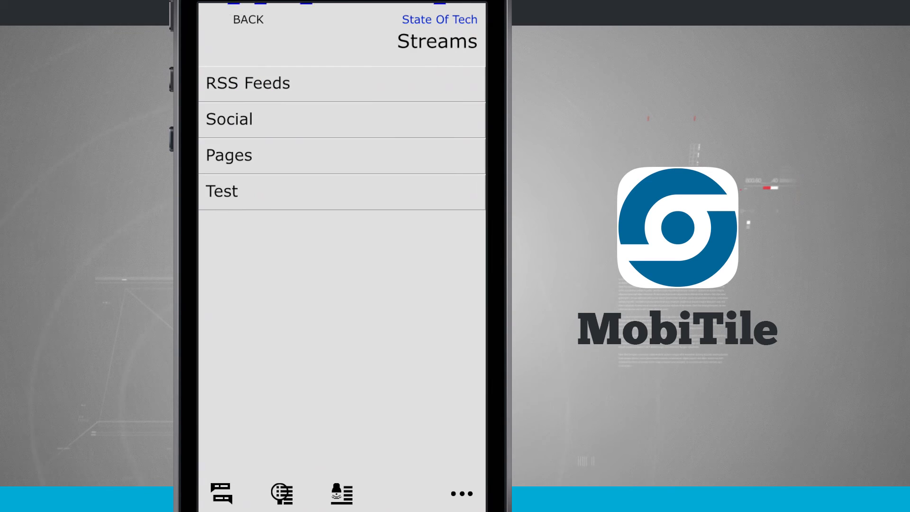
left_click(248, 19)
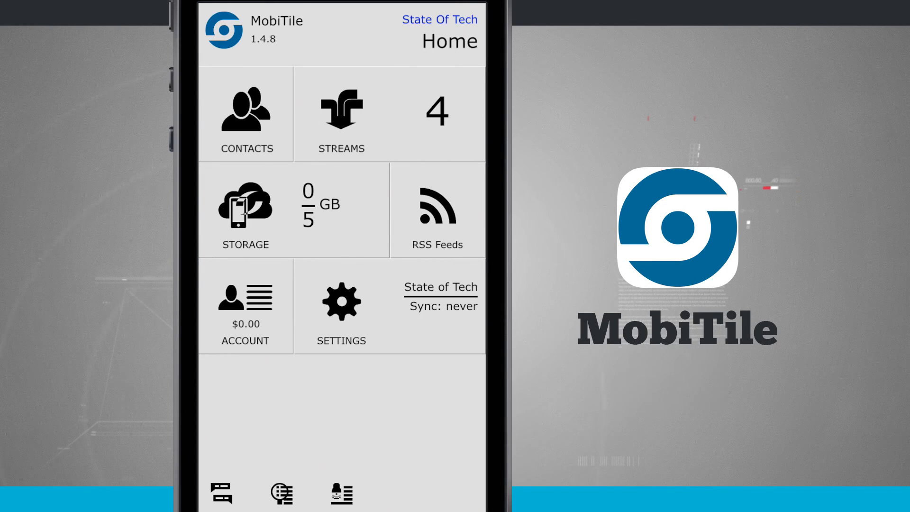
left_click(437, 210)
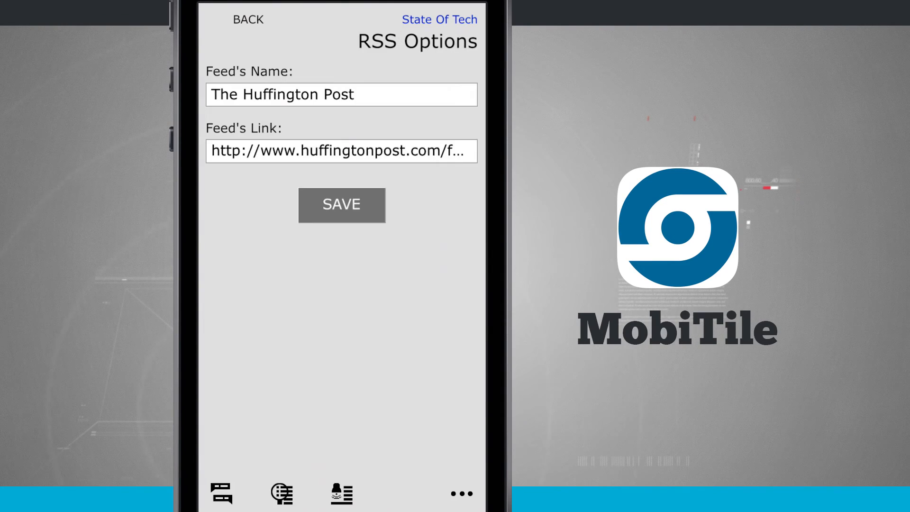
left_click(342, 205)
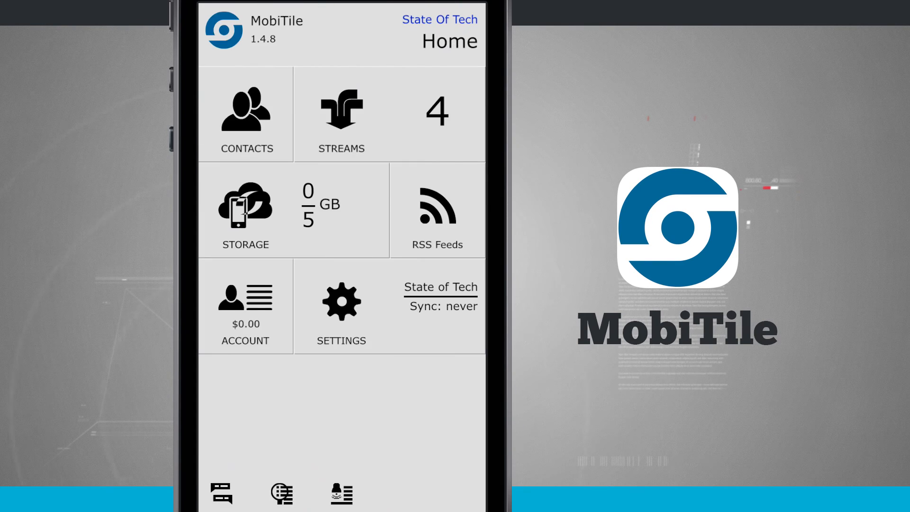
left_click(341, 114)
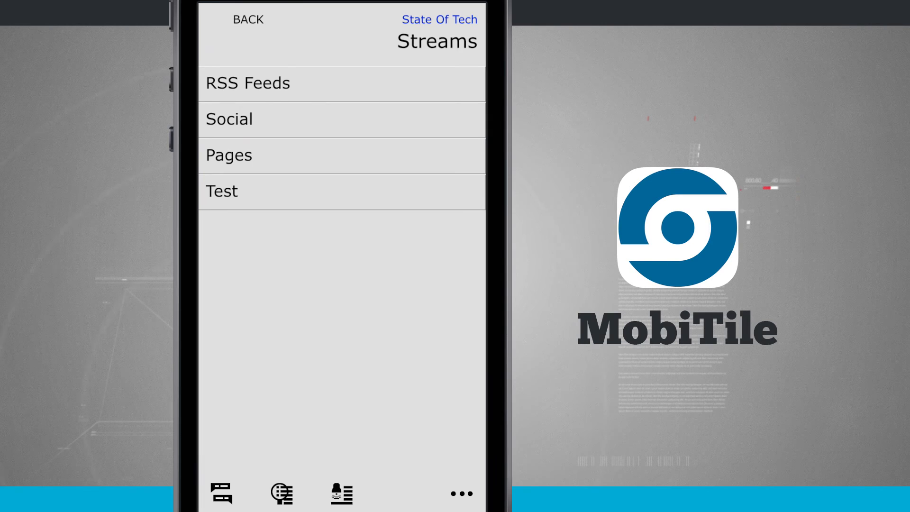
left_click(248, 83)
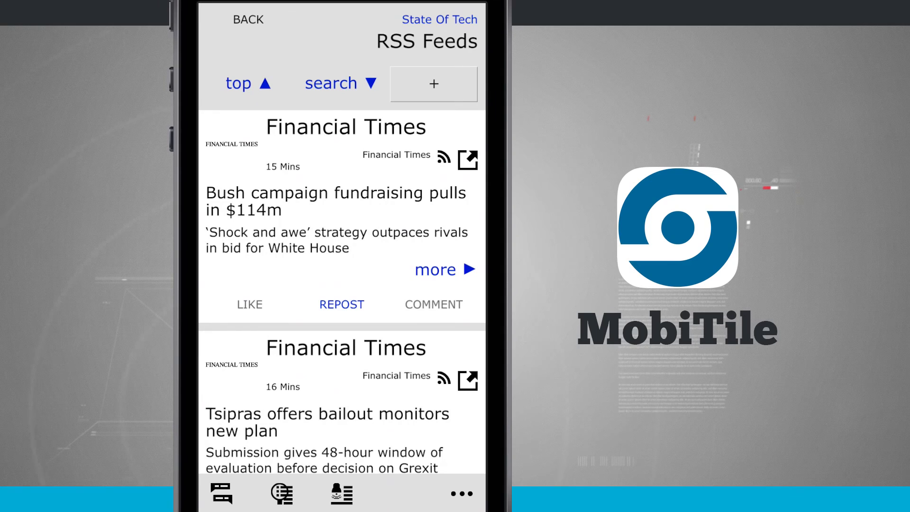
left_click(248, 19)
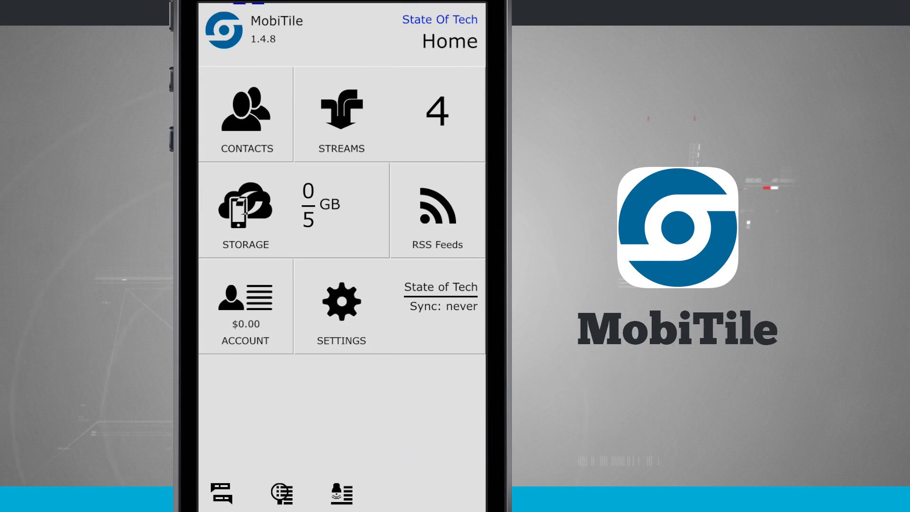
left_click(245, 211)
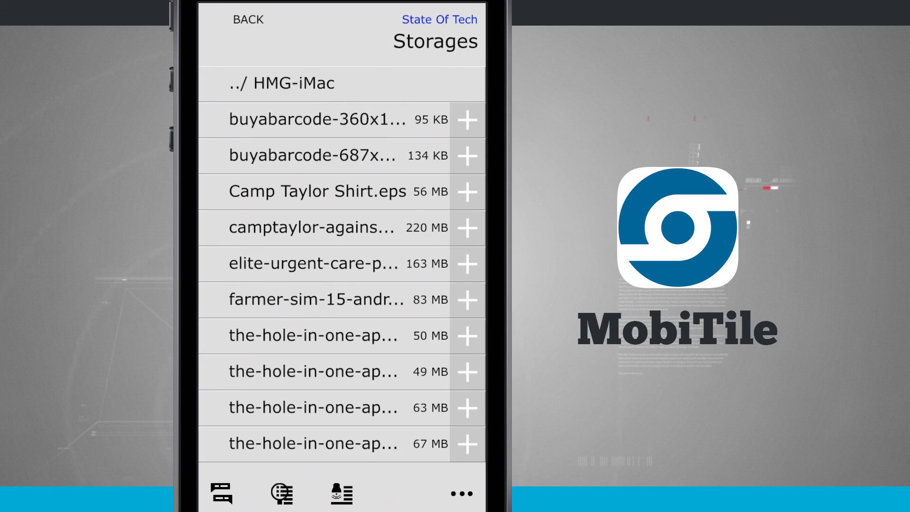
left_click(466, 120)
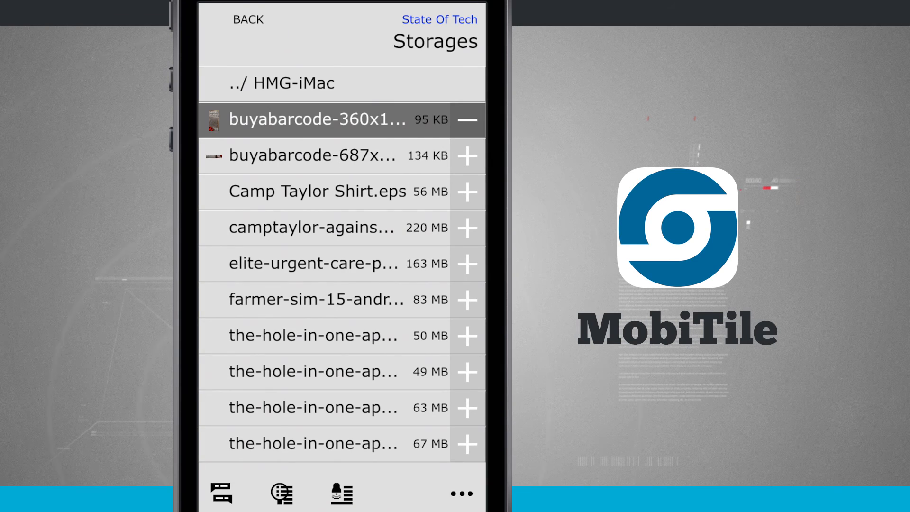
left_click(460, 494)
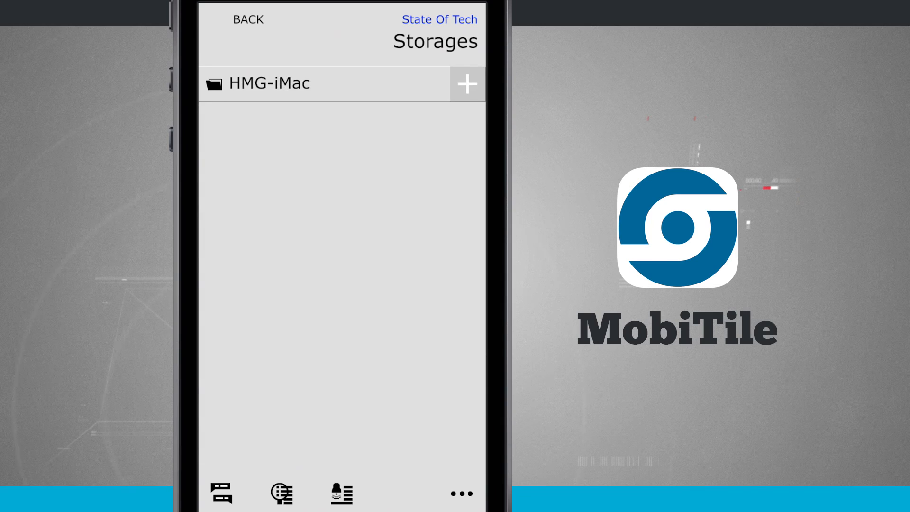
left_click(467, 84)
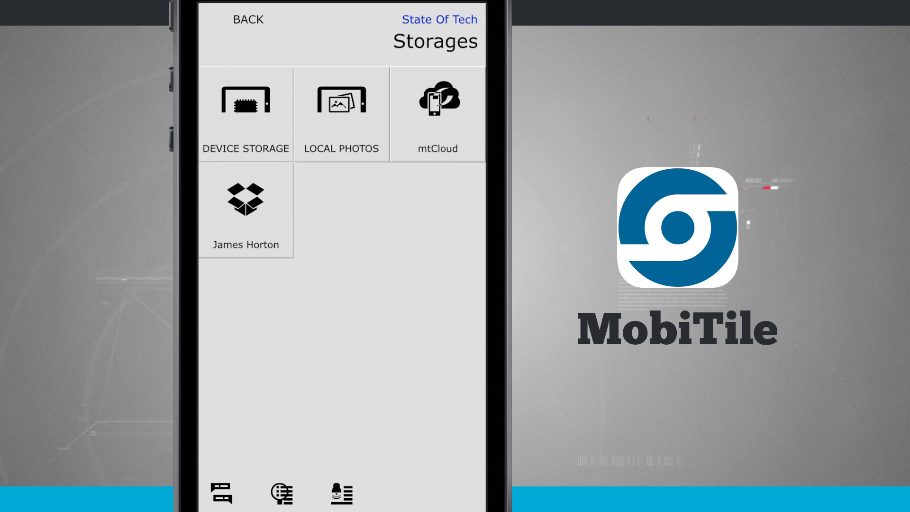
left_click(245, 212)
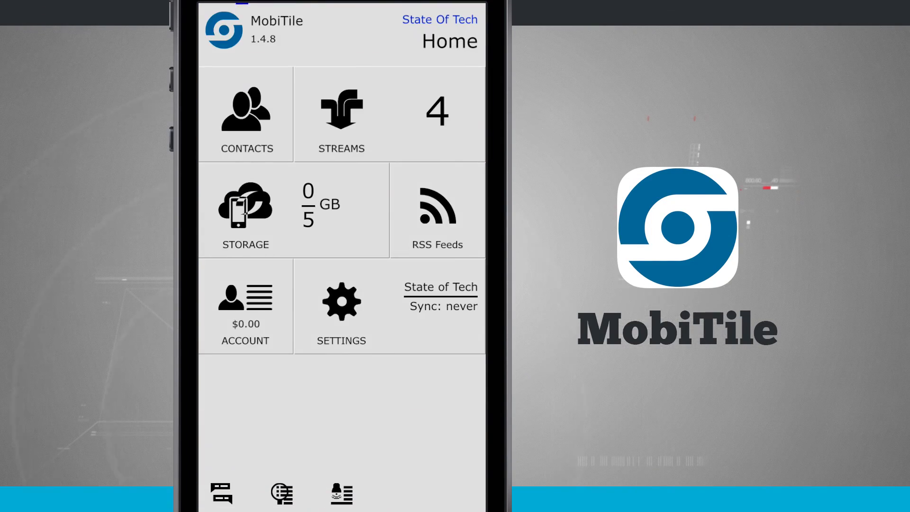
left_click(245, 115)
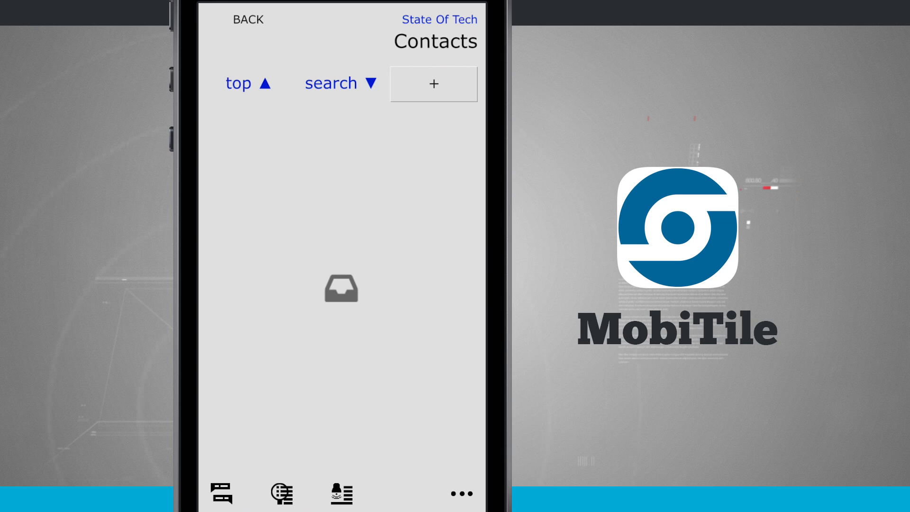
left_click(248, 19)
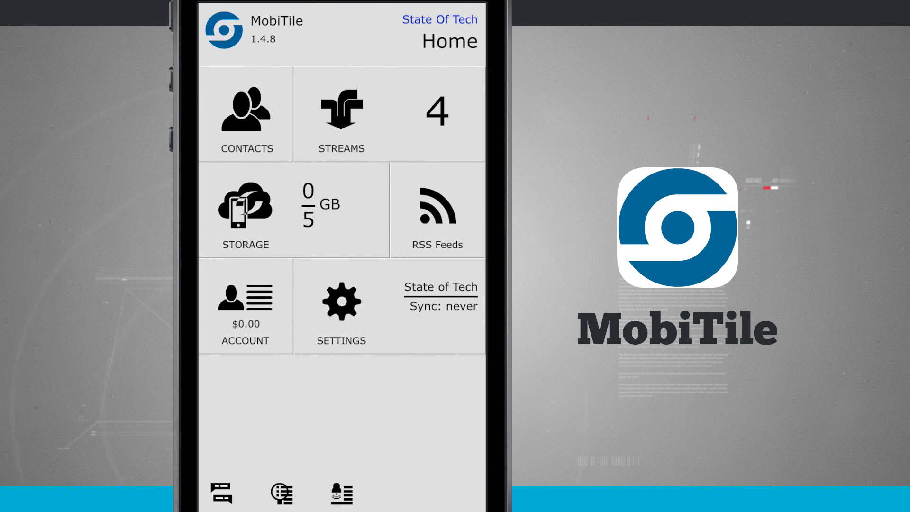
left_click(341, 114)
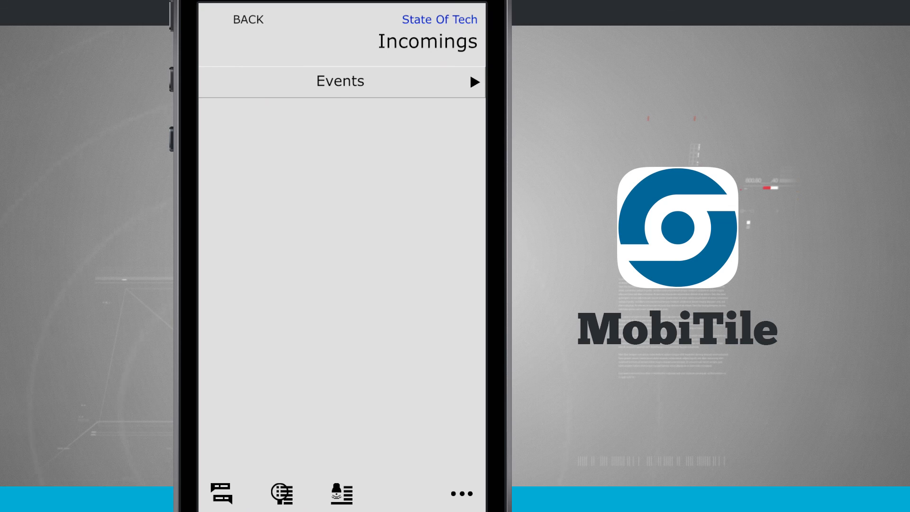
left_click(246, 19)
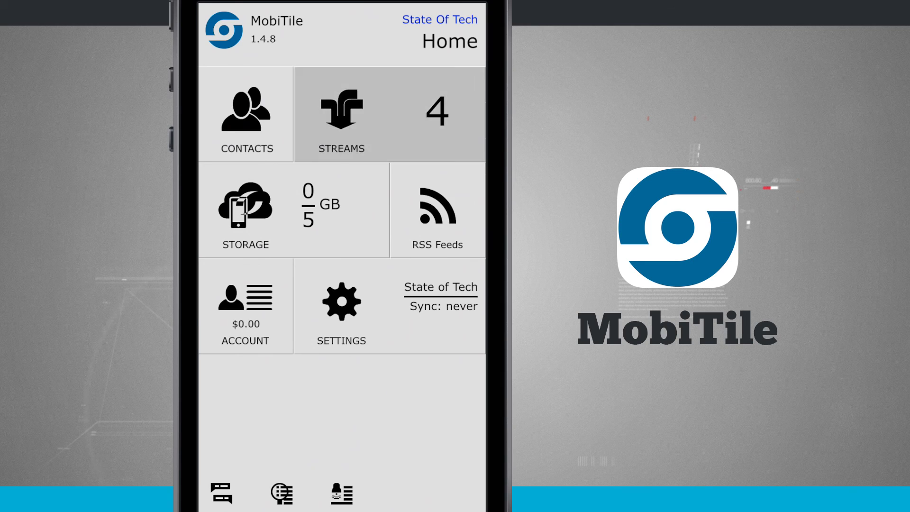
left_click(341, 114)
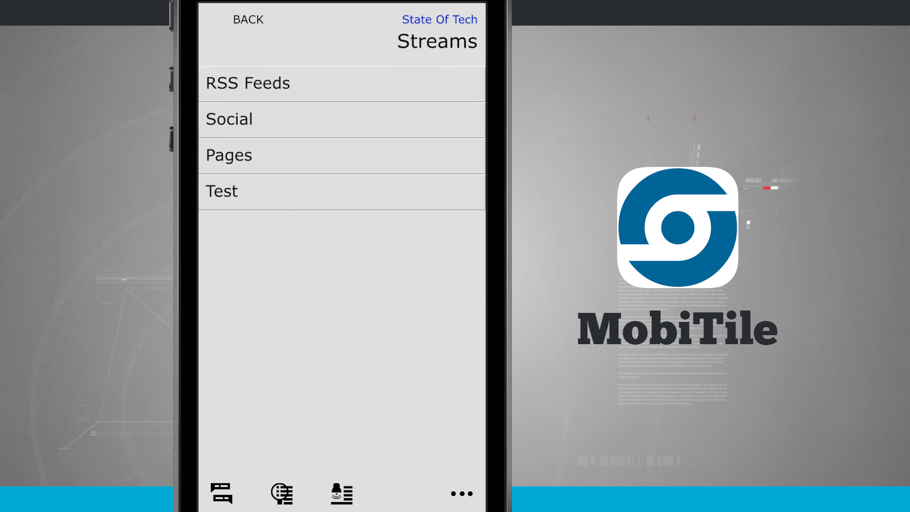
left_click(247, 19)
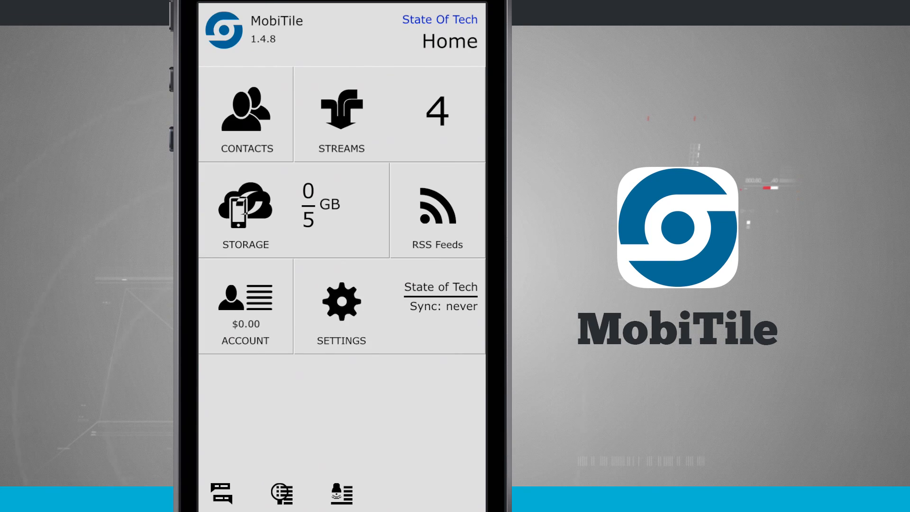